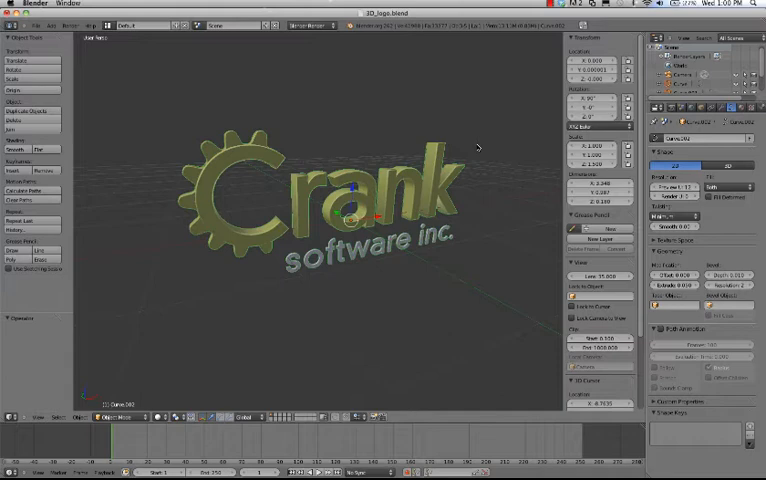
mouse_move(232, 292)
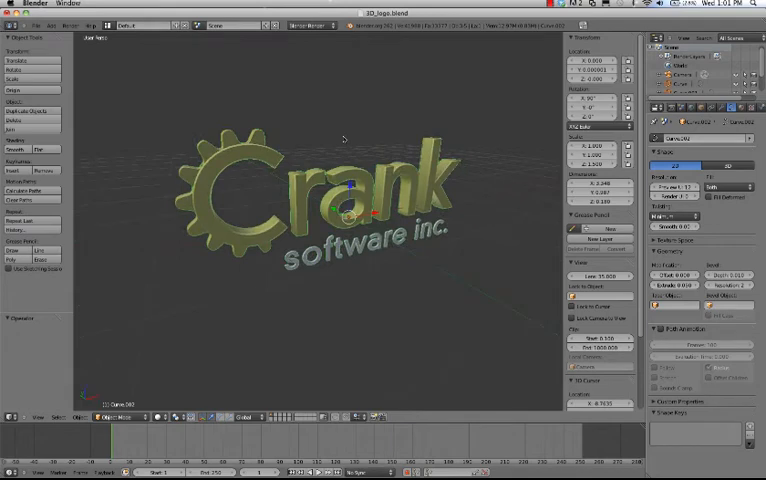
mouse_move(478, 98)
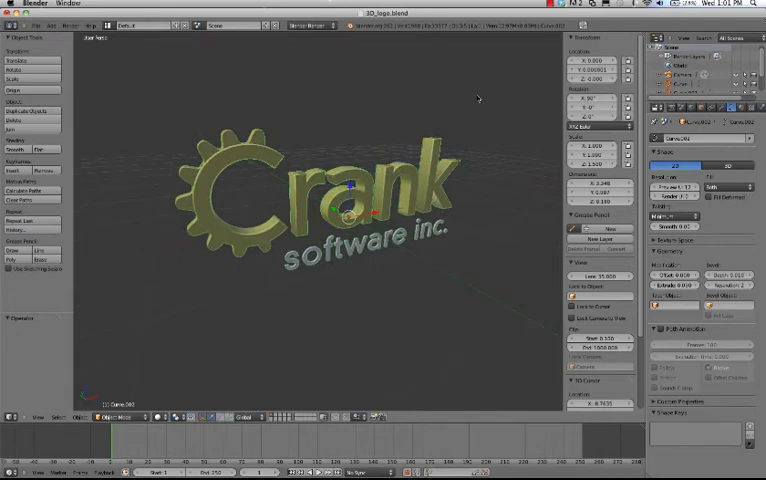
mouse_move(372, 282)
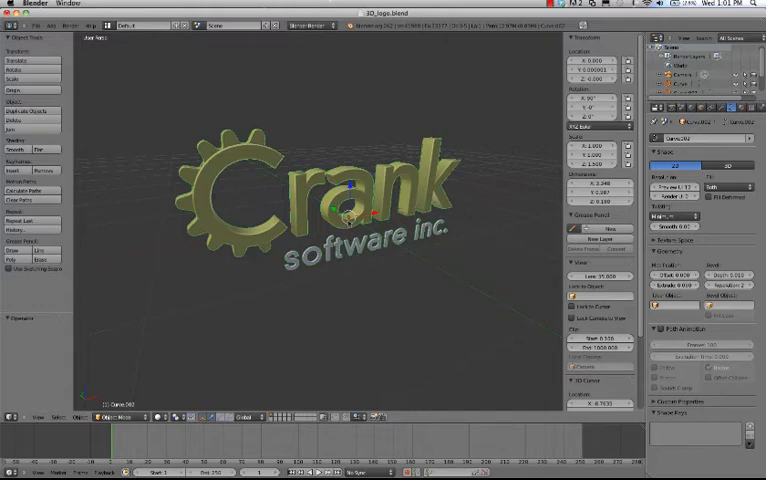
mouse_move(188, 78)
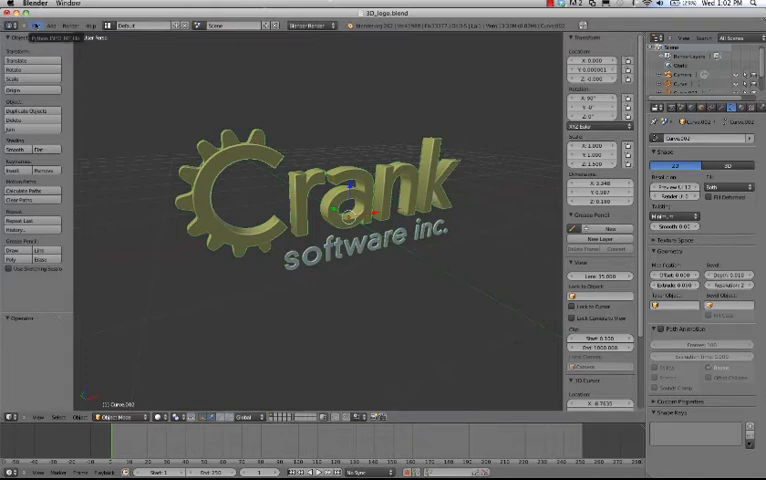
- Leave the Blender logo model and switch to the Storyboard Designer window
left_click(36, 24)
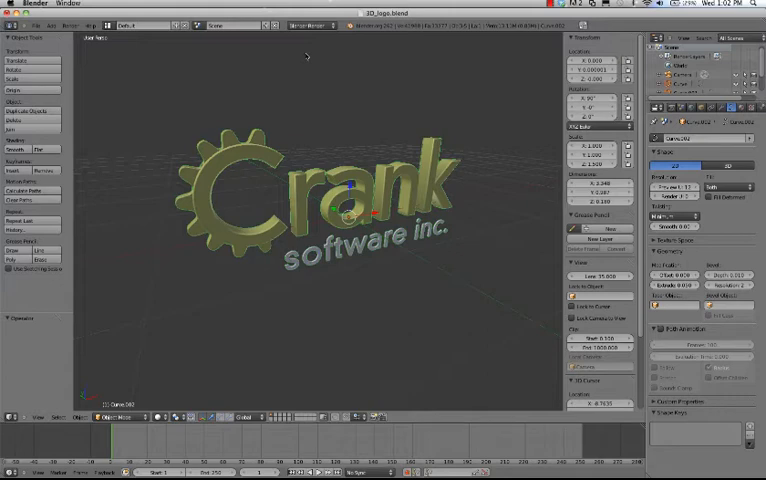
mouse_move(292, 64)
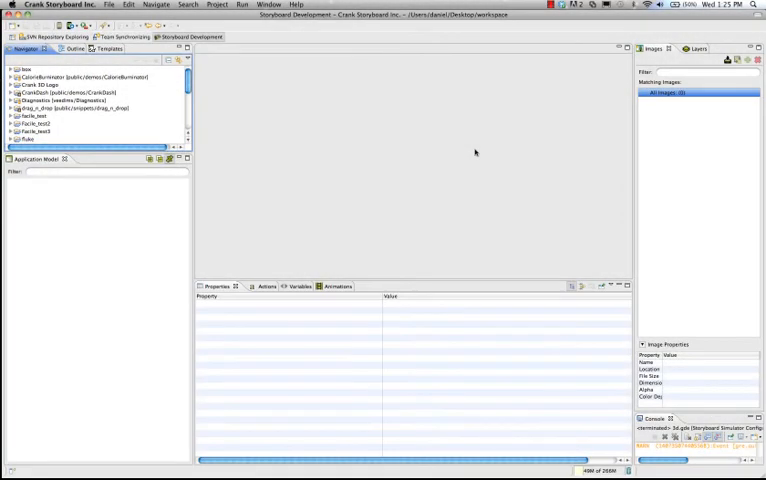
- Start a new Storyboard application named 3D and continue to its display settings
left_click(110, 4)
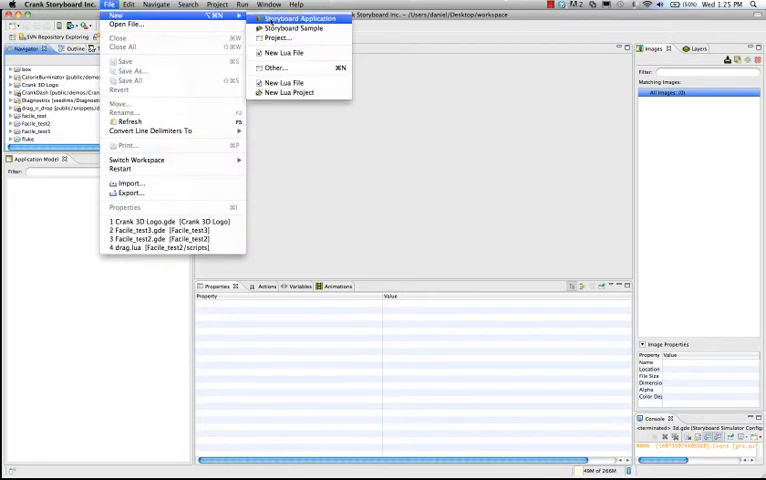
left_click(292, 20)
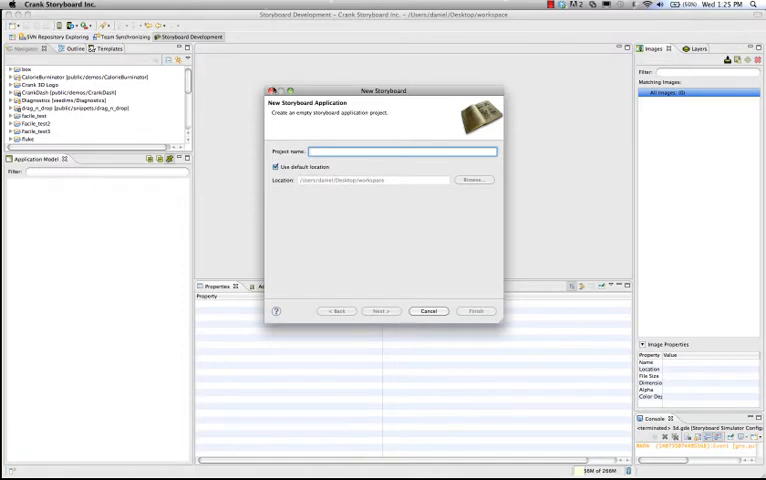
type("3D")
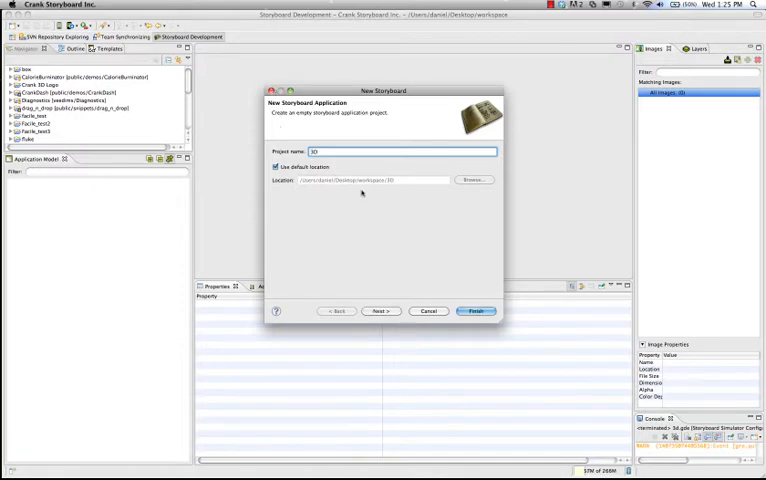
left_click(380, 312)
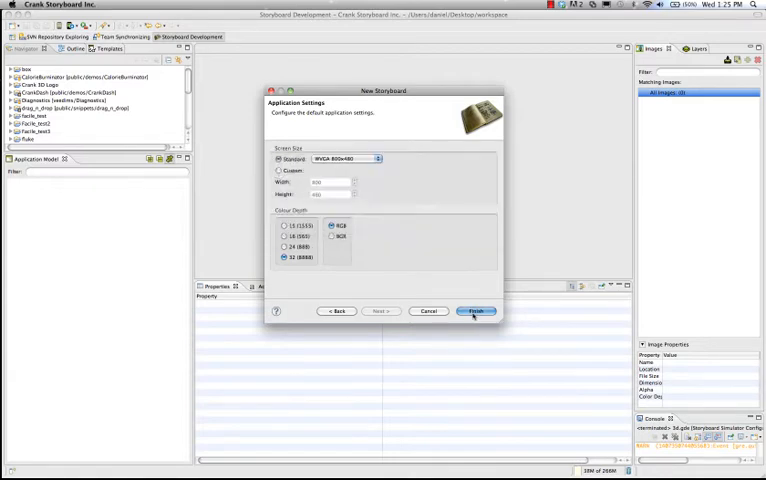
- Finish the wizard to create the 3D application with an empty screen and layer
left_click(476, 312)
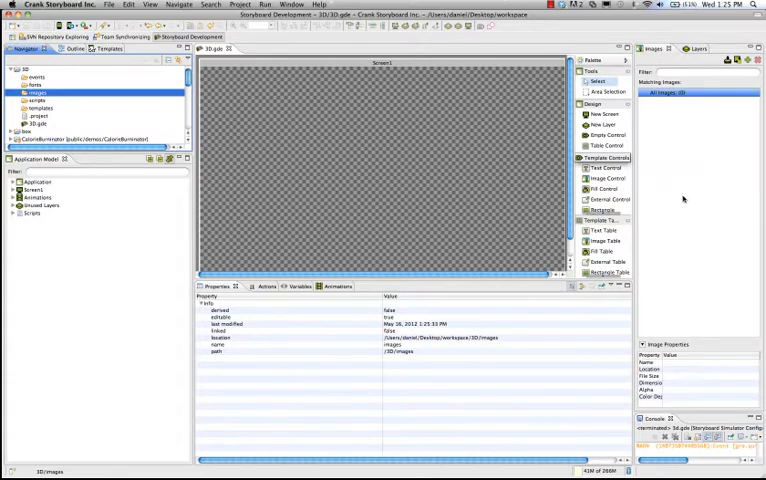
mouse_move(682, 198)
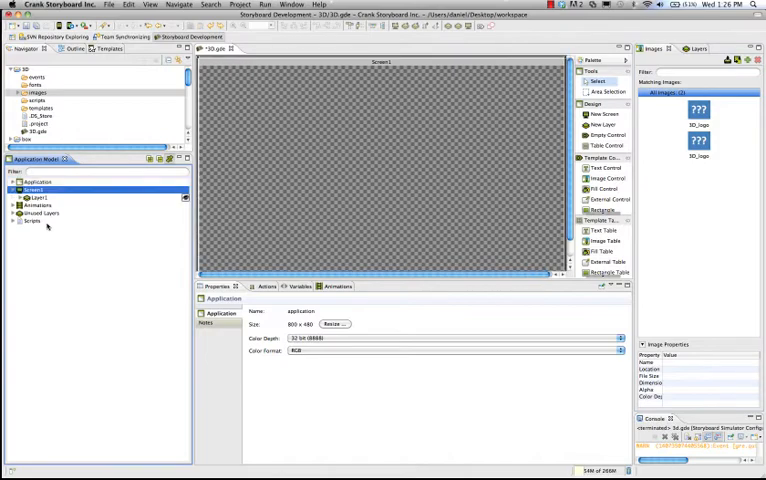
- Add a control named LOGO to Layer1, sized and set to the 3D Model render extension
left_click(36, 198)
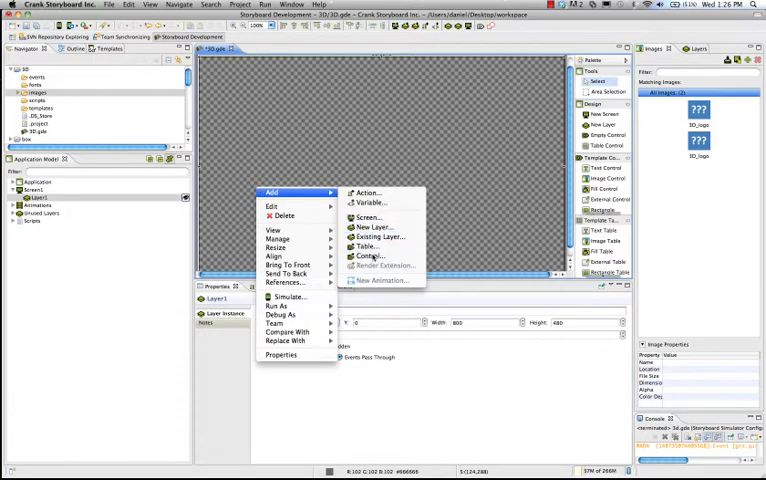
left_click(372, 256)
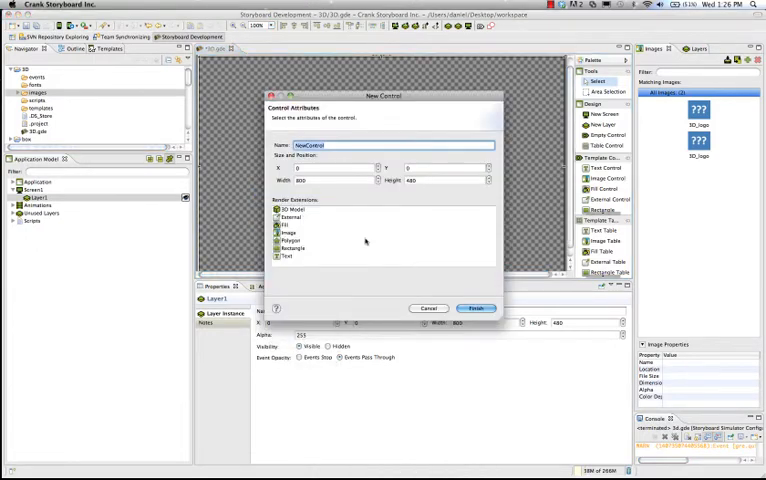
type("LOGO")
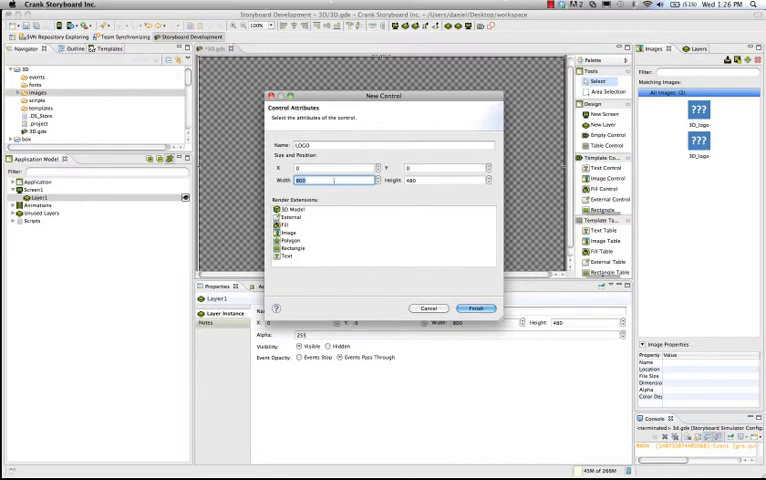
left_click(290, 208)
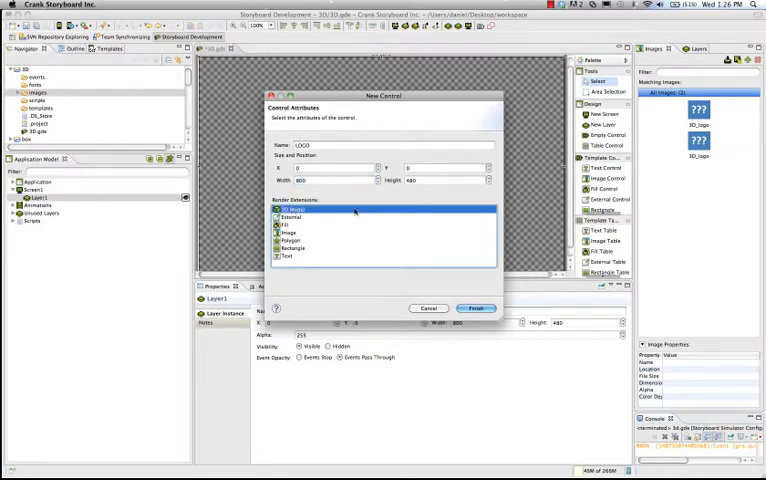
left_click(476, 308)
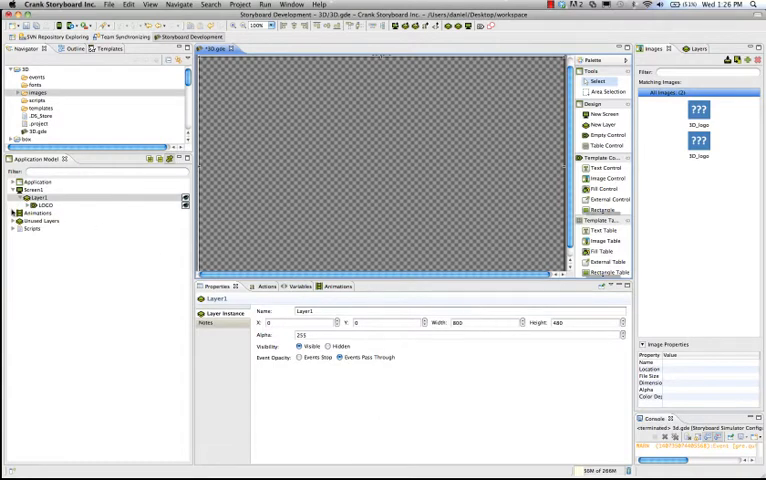
- Set LOGO's Model Filename to the logo .obj from the images folder
left_click(44, 204)
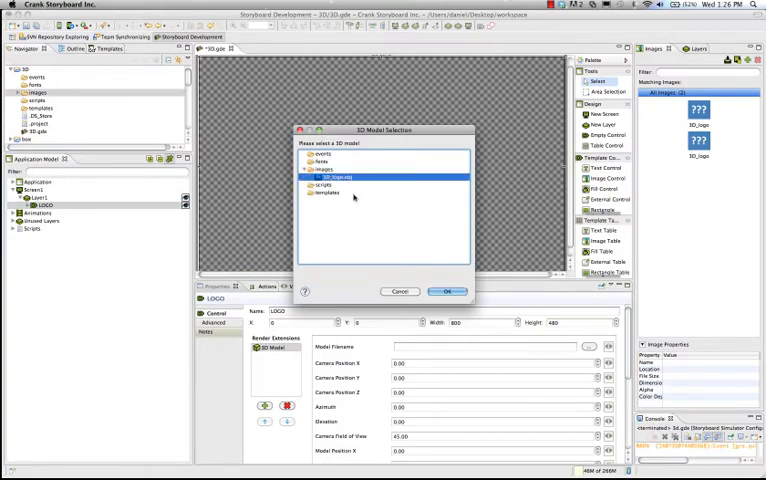
left_click(448, 292)
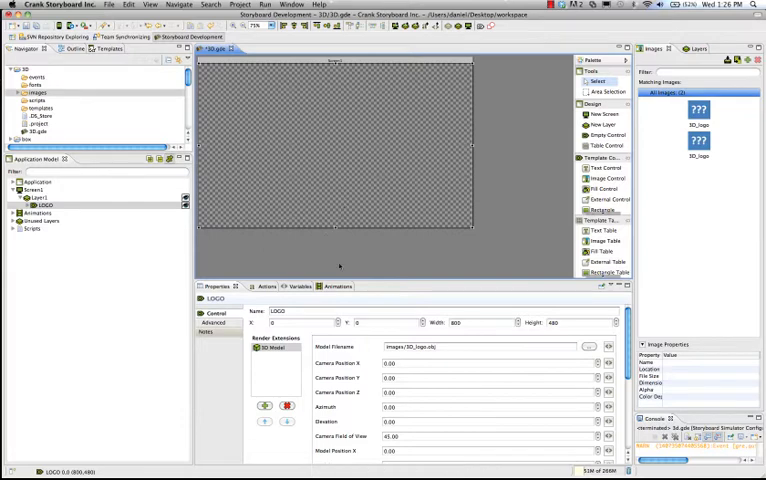
mouse_move(358, 388)
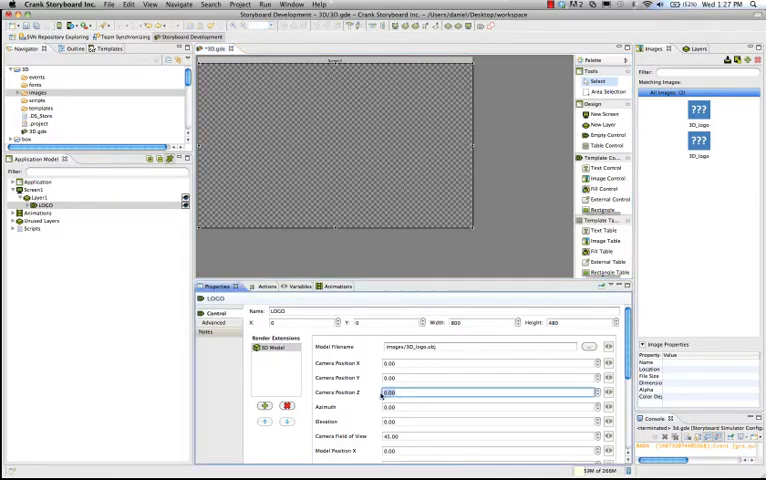
- Set Camera Position values 4 and 2, then resize LOGO to fit its content
type("4")
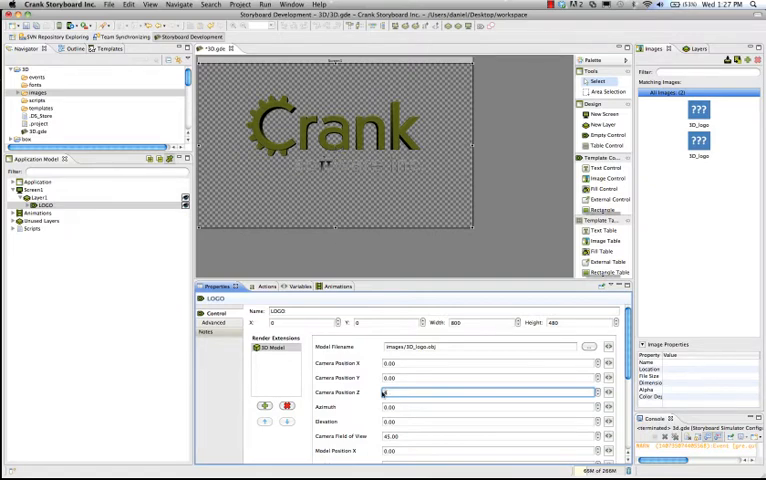
type("2")
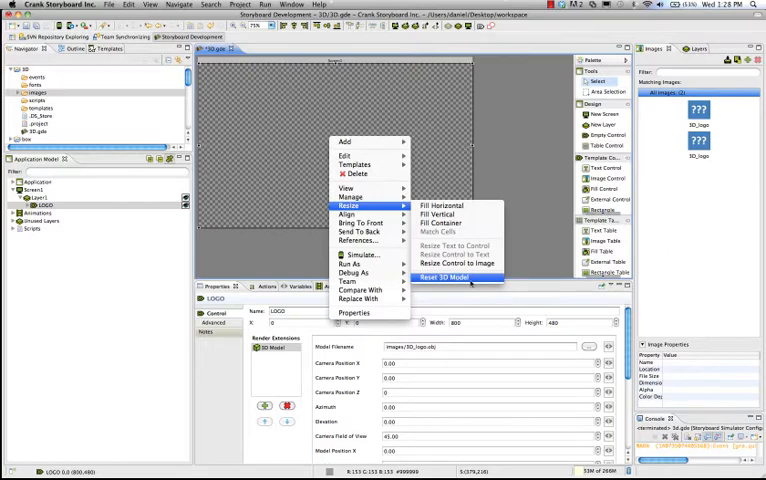
left_click(454, 276)
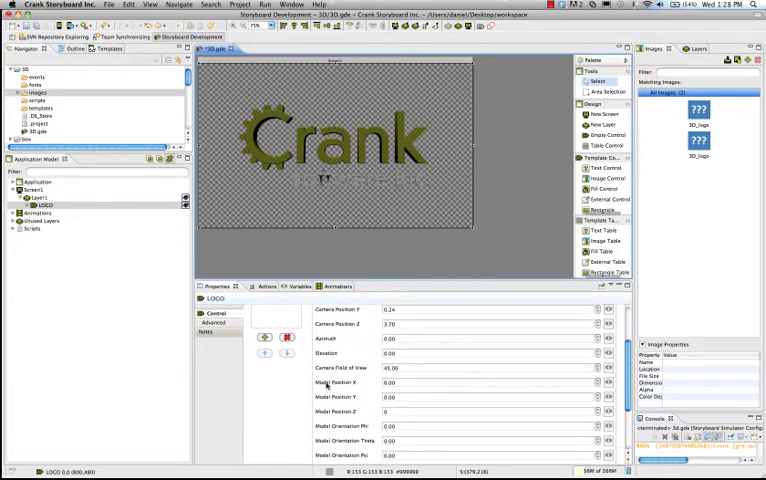
scroll("down", 3)
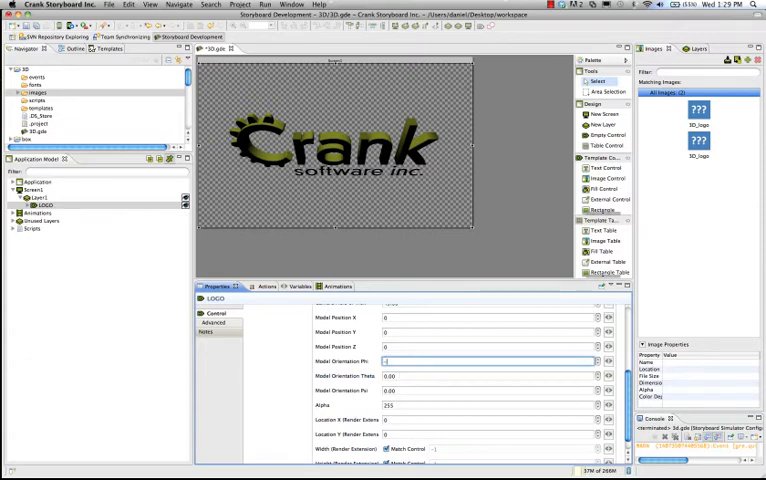
- Enter -45, -8, 45, 4 and 64 into LOGO's Model Position and Orientation fields
type("-45")
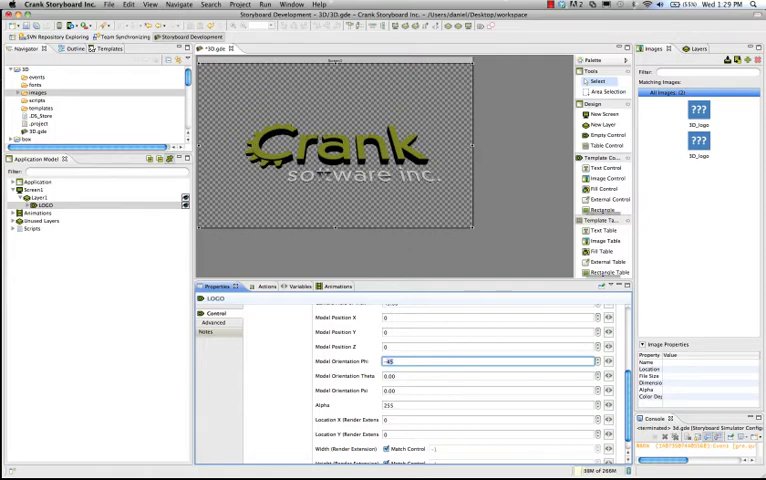
type("-8")
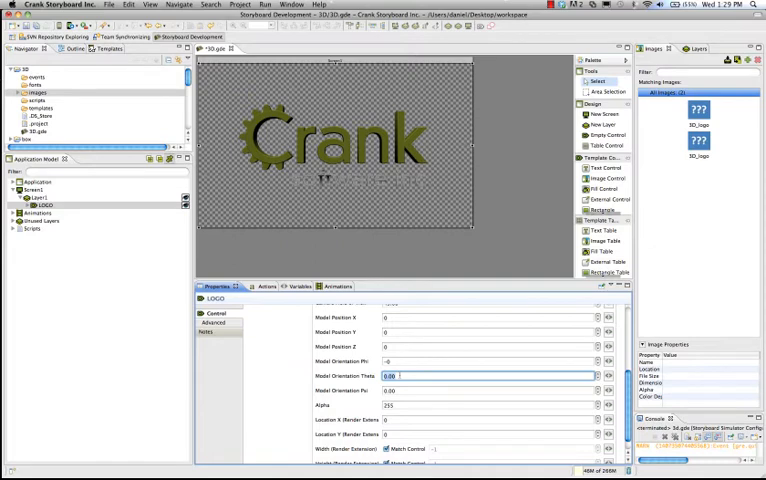
type("45")
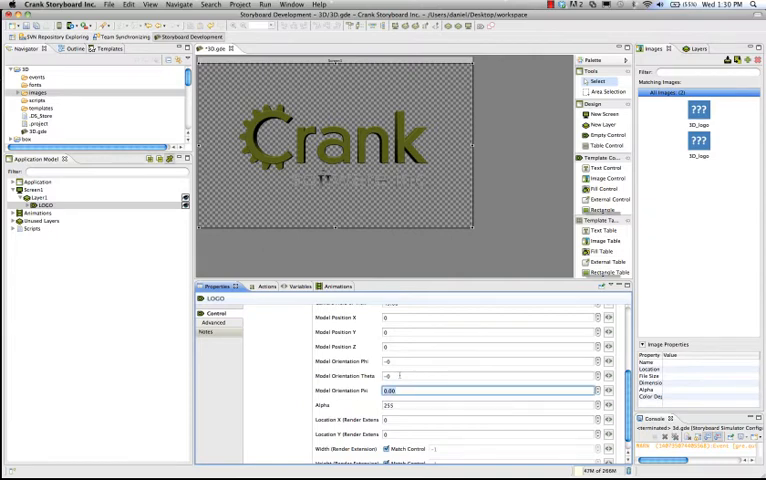
type("4")
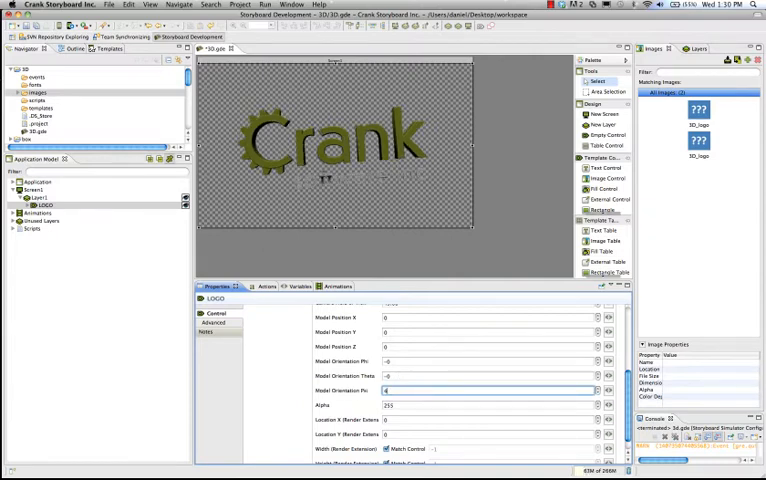
type("64")
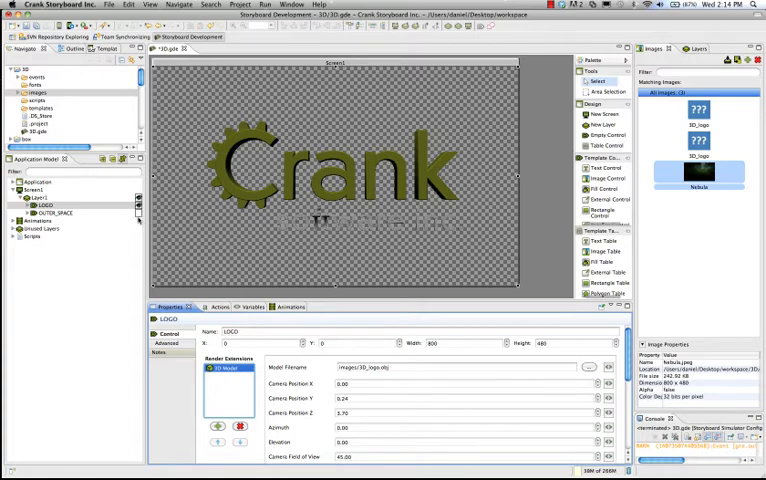
- Select the background layer and add the nebula star-field image behind the logo
left_click(56, 212)
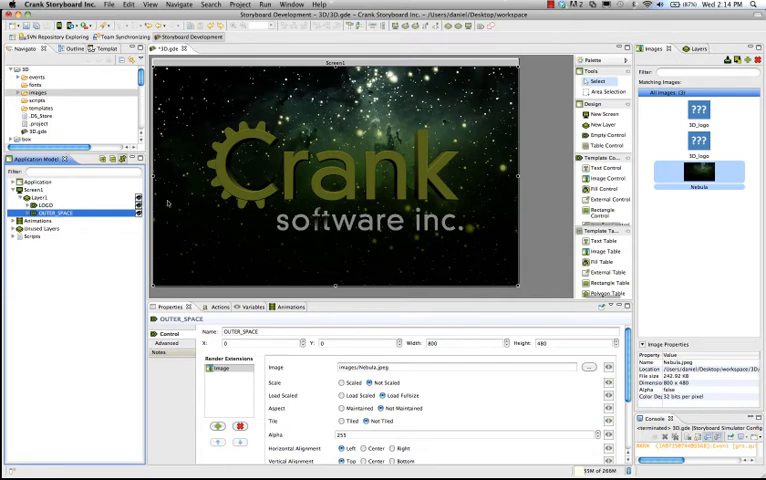
- Set LOGO's Model Orientation 90 and Position -30 so it recedes, then view its actions
left_click(40, 204)
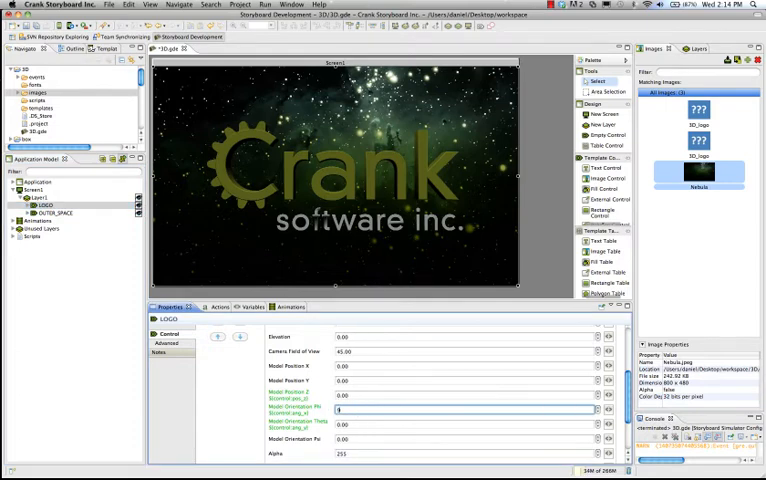
type("90")
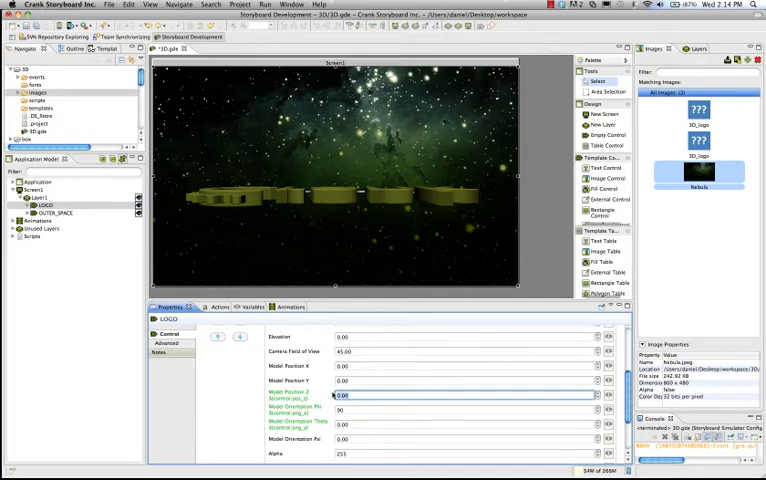
type("-30")
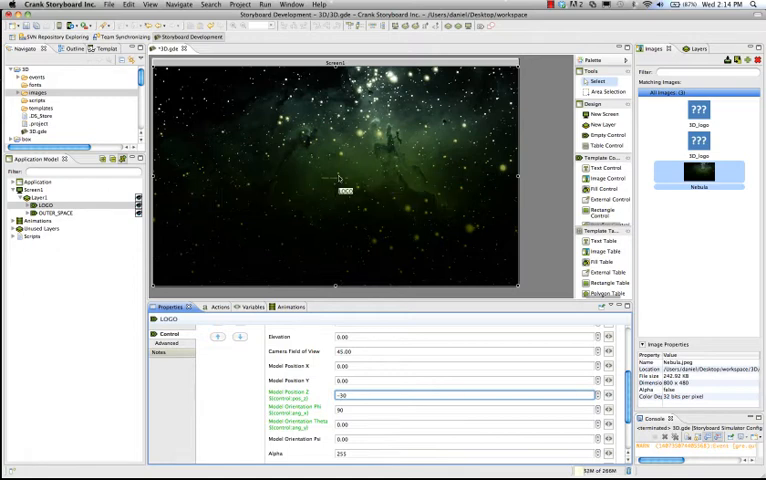
left_click(204, 306)
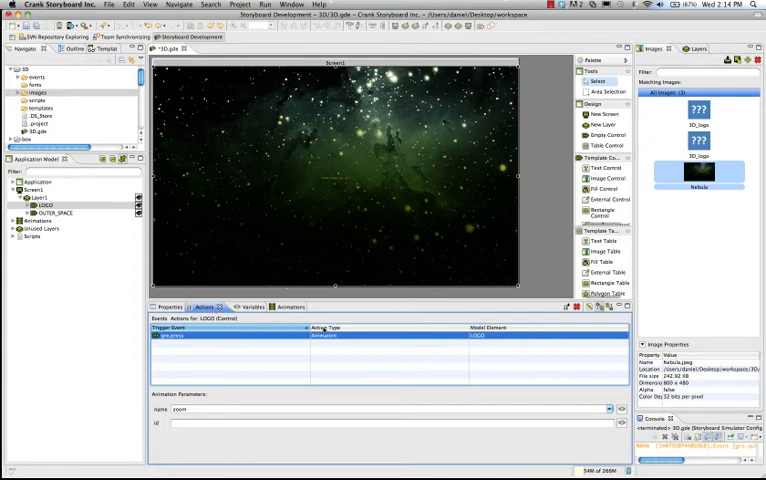
mouse_move(302, 168)
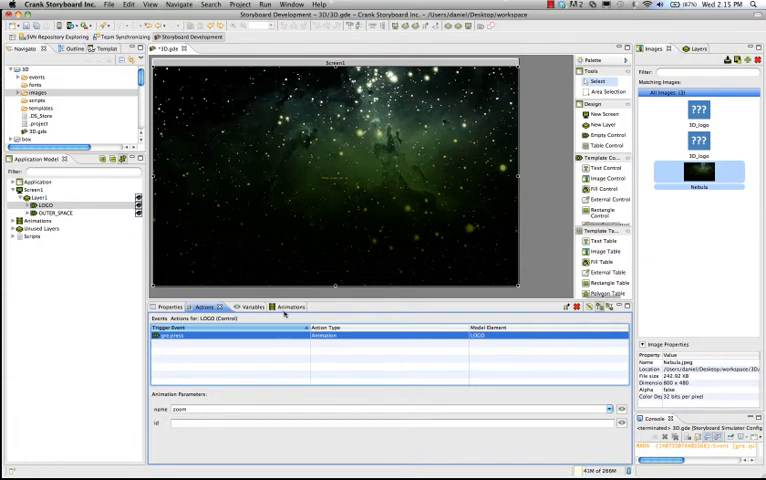
- In Animations, expand and select the logo fly-in animation with its model steps
left_click(288, 308)
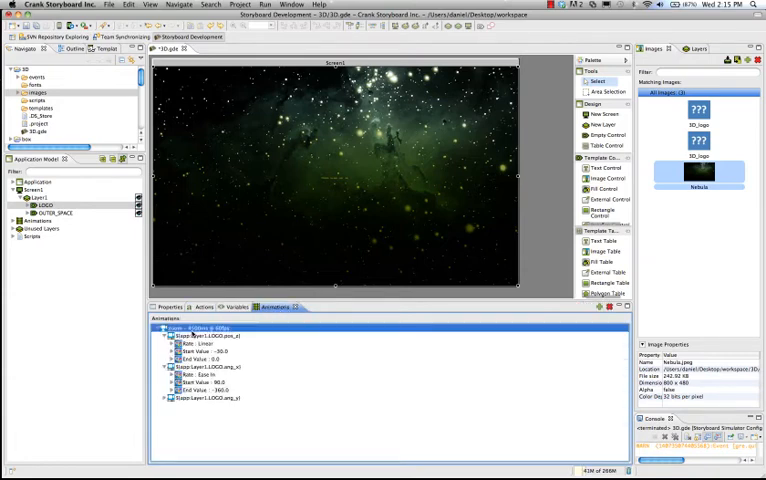
left_click(210, 336)
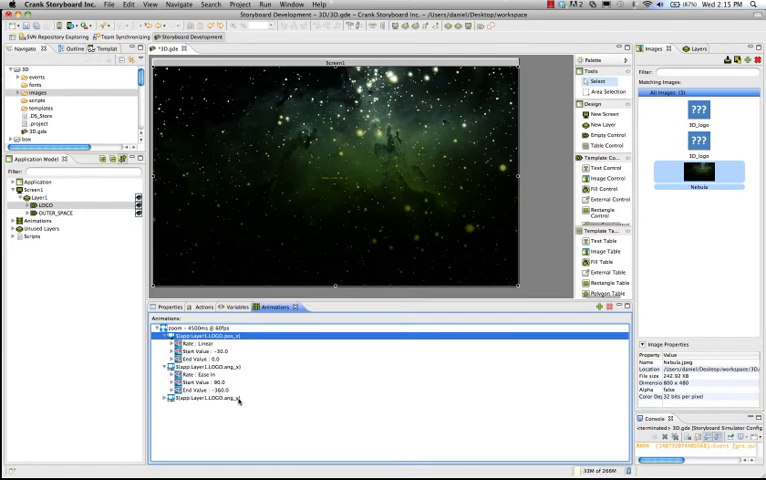
left_click(210, 398)
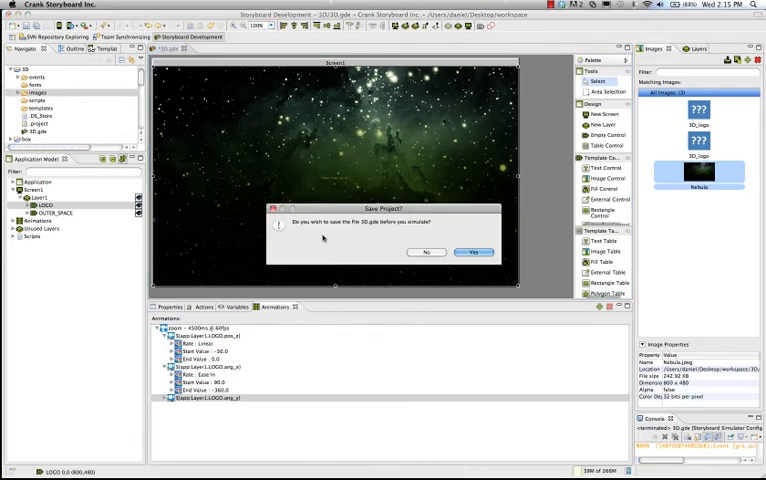
left_click(472, 252)
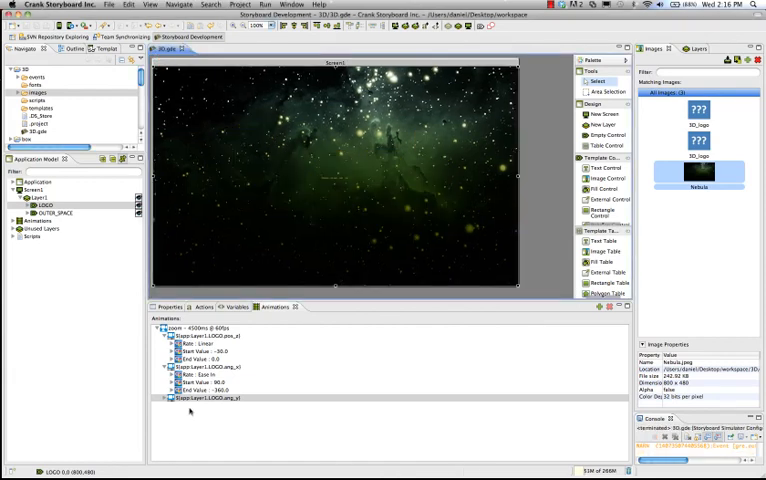
- Add a new step after the last one rotating the logo To 360 degrees
left_click(200, 400)
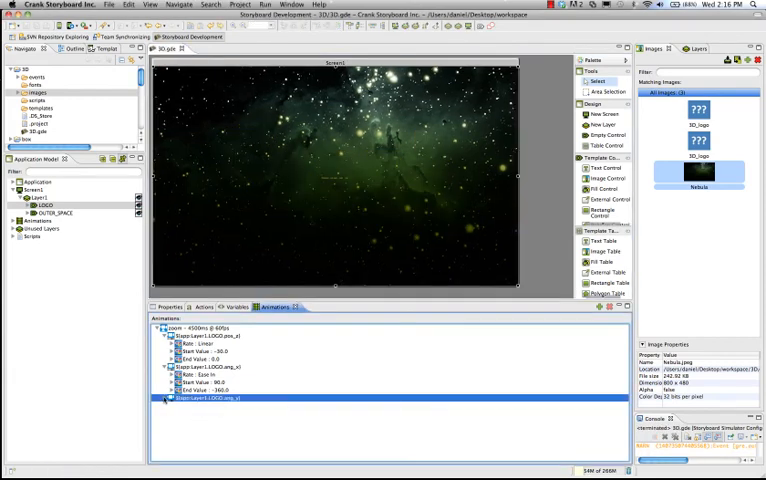
left_click(170, 400)
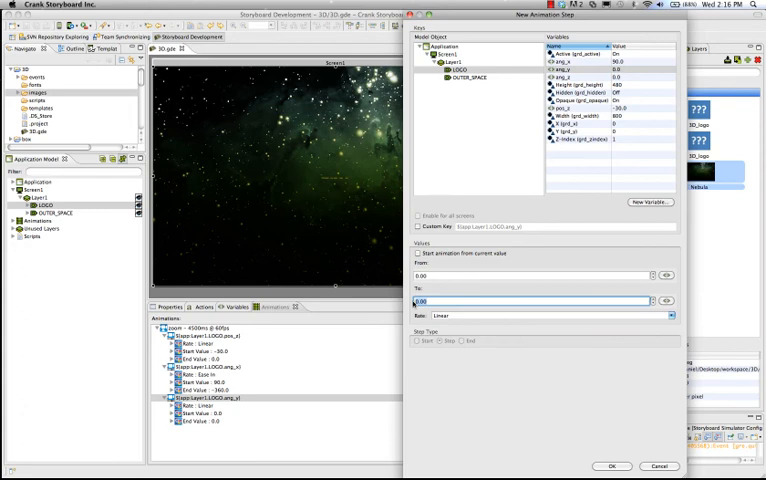
type("360")
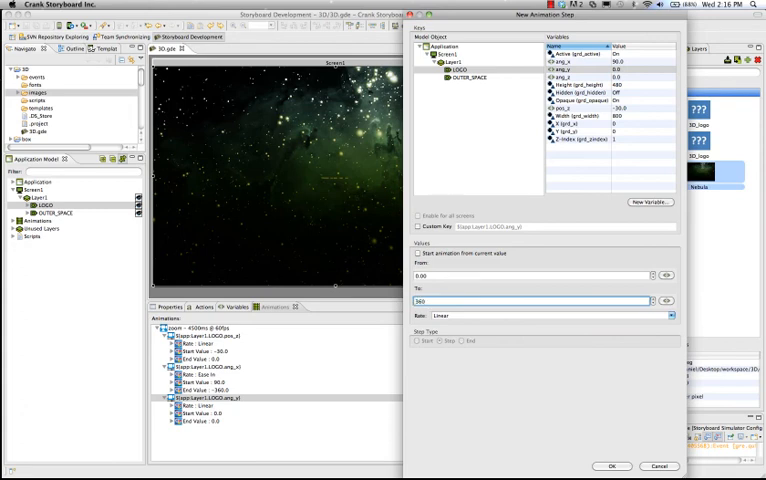
left_click(658, 466)
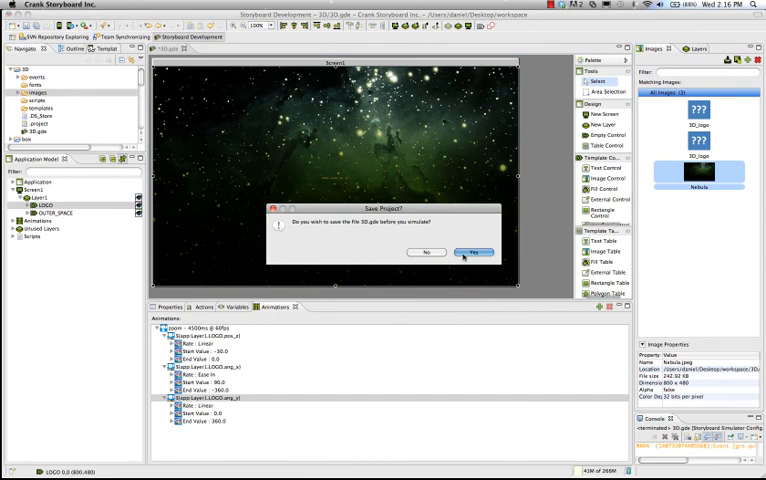
- Confirm saving 3D.gde and let the simulator launch run in background
left_click(472, 252)
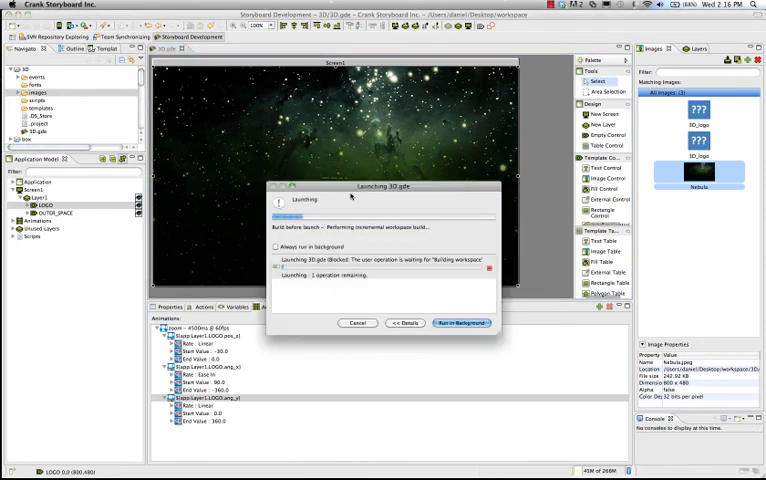
left_click(464, 322)
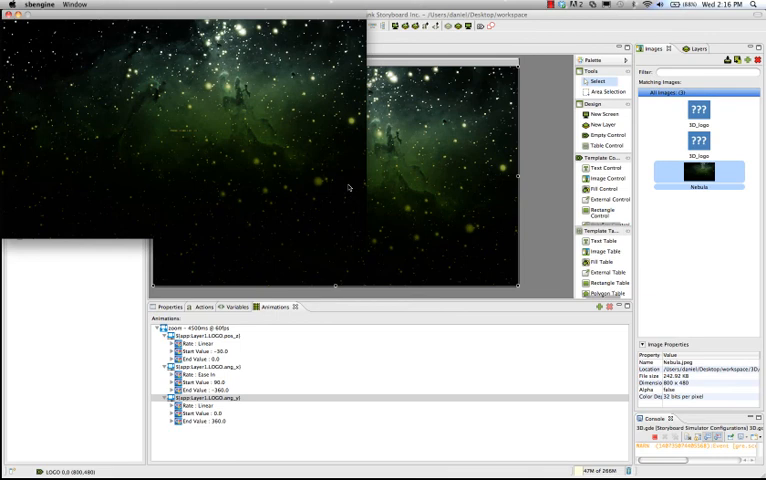